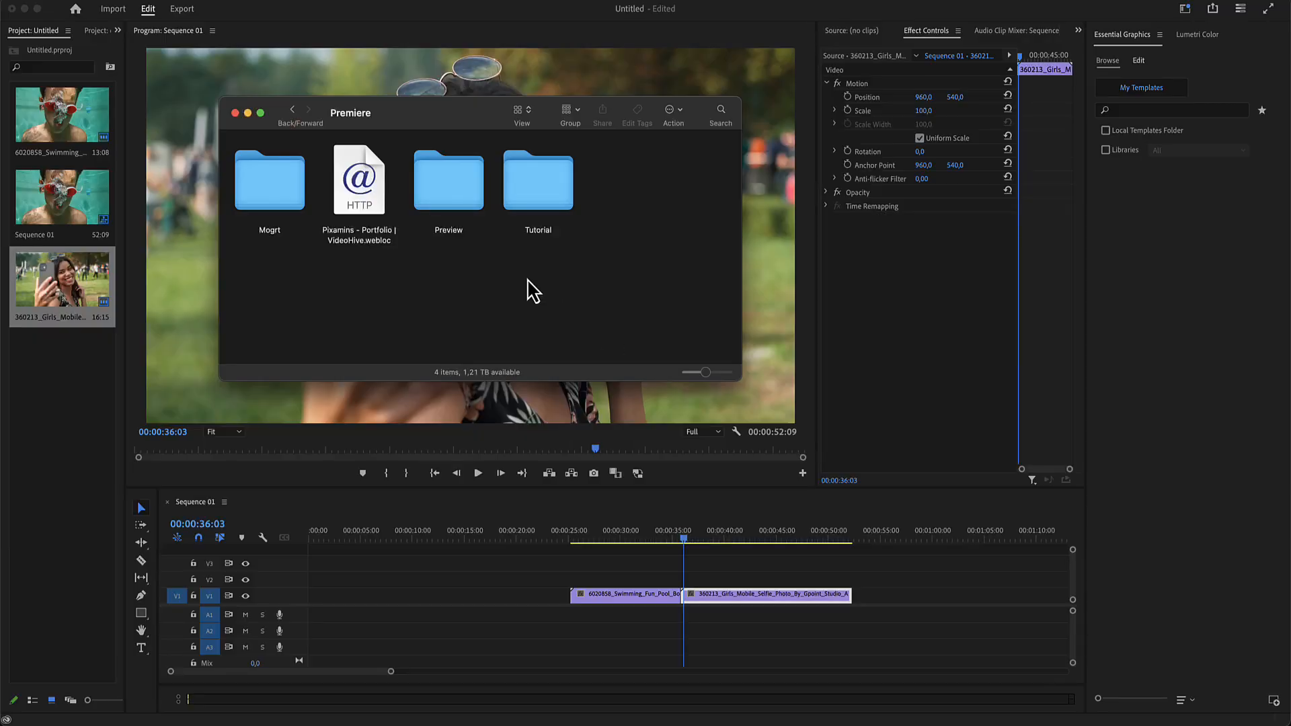
mouse_move(457, 256)
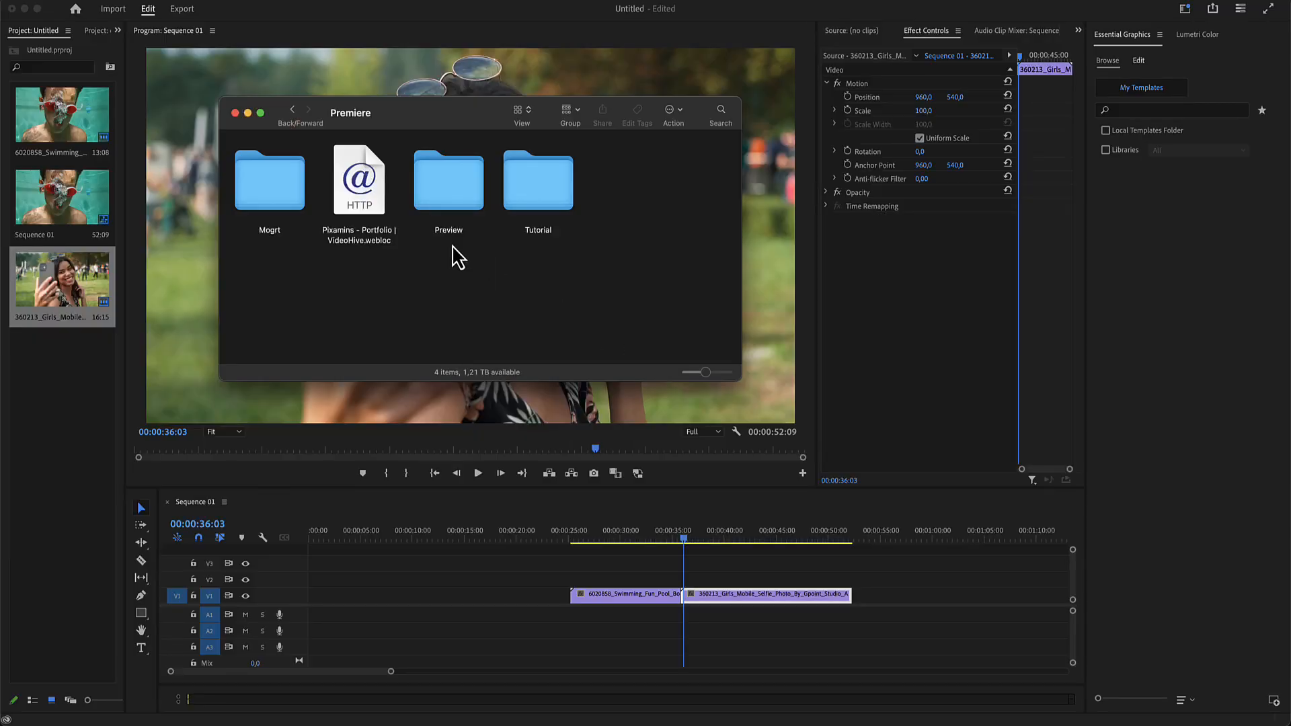
- Enter the Mogrt folder to reveal its 4K, HD, Portrait and Square subfolders
left_click(268, 179)
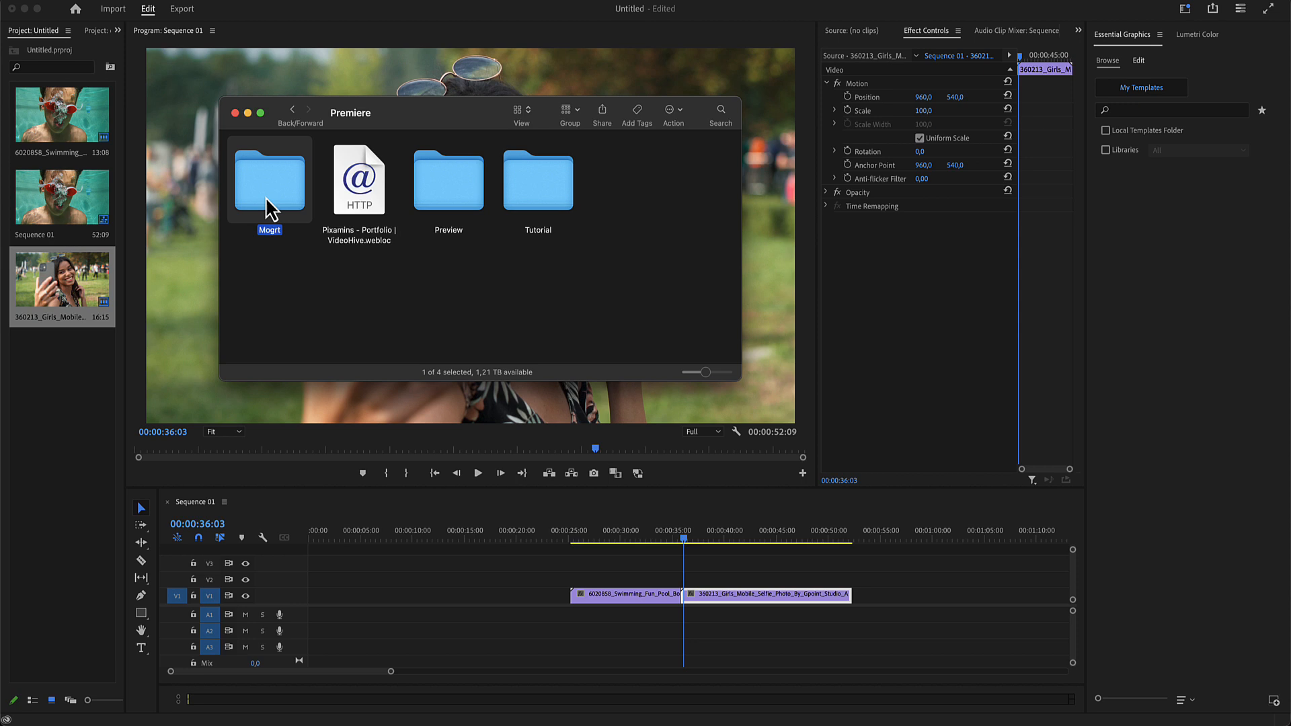
double_click(269, 181)
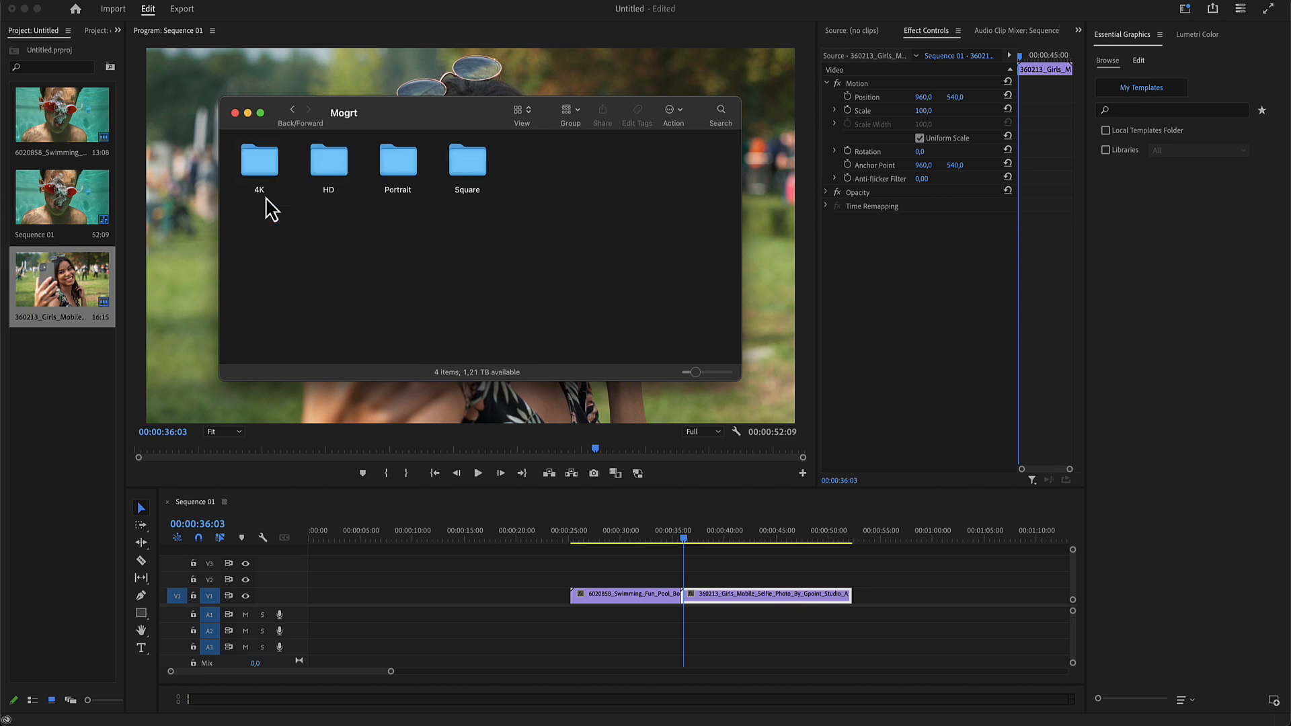
mouse_move(271, 205)
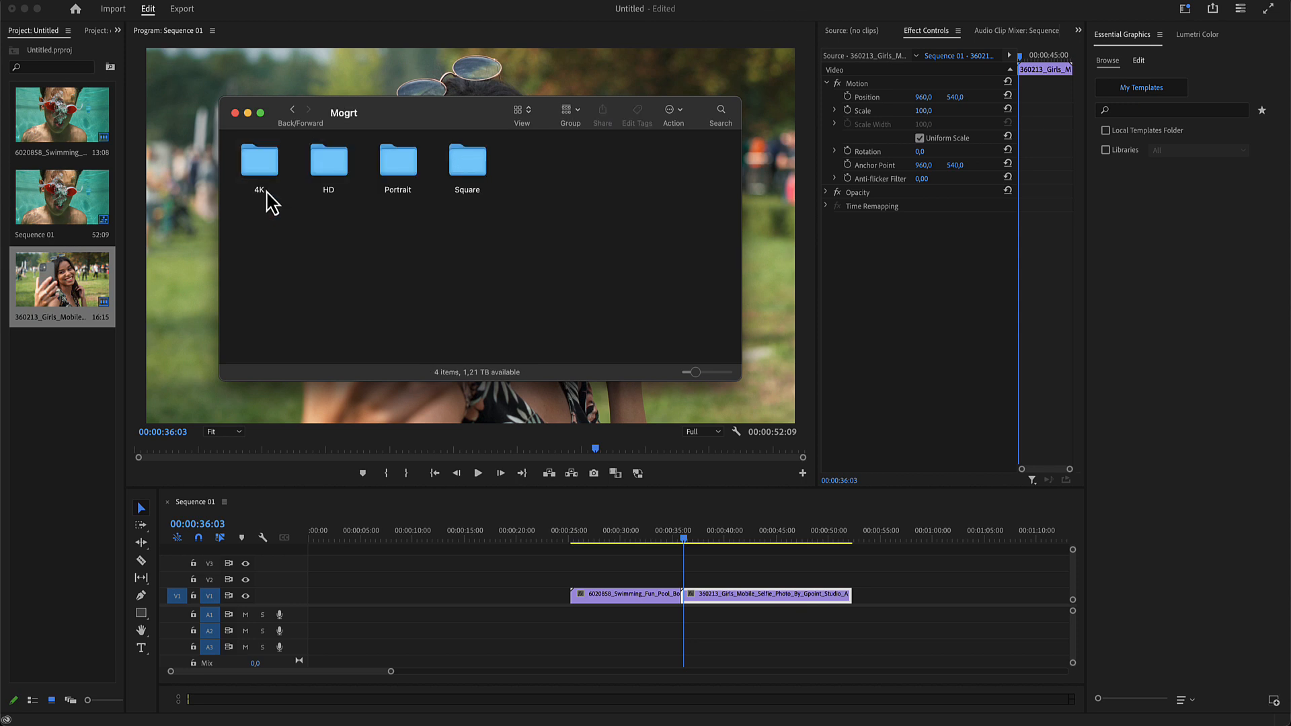
mouse_move(324, 205)
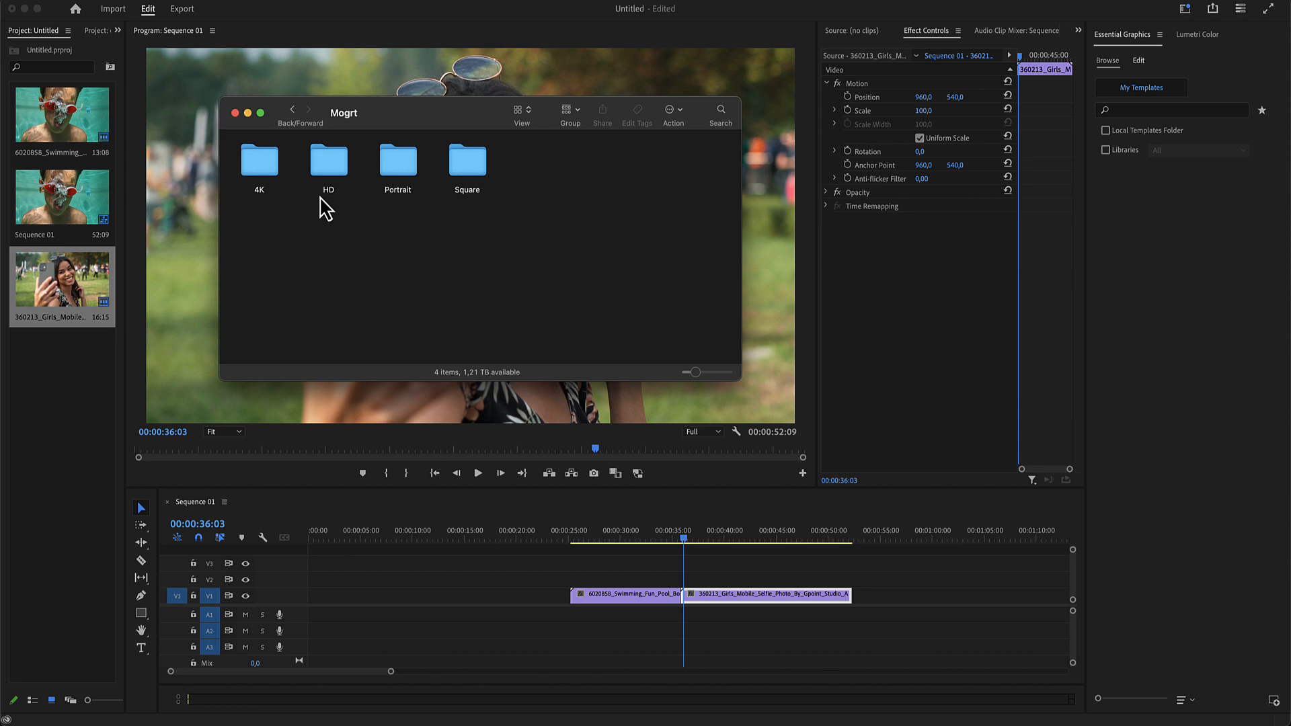
mouse_move(328, 160)
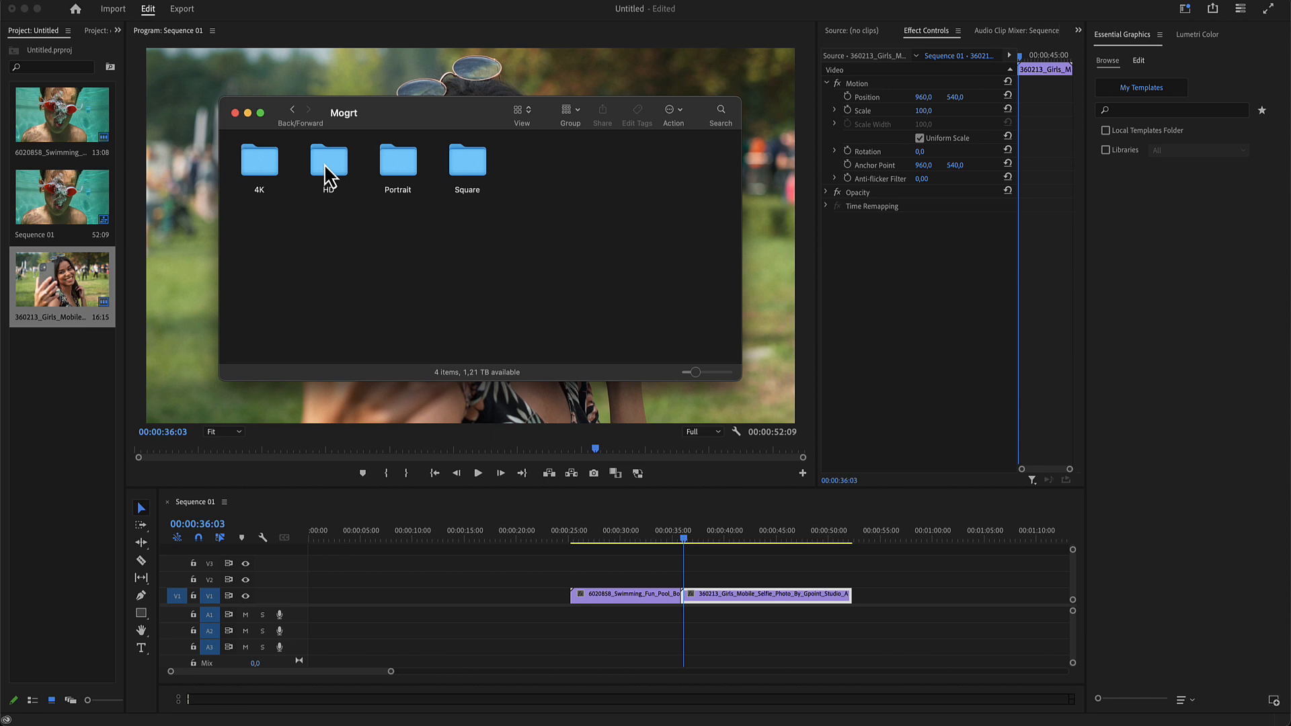
- Drop HD_Scribble_Wipe_01.mogrt onto V2 over the cut and select it for editing
double_click(328, 160)
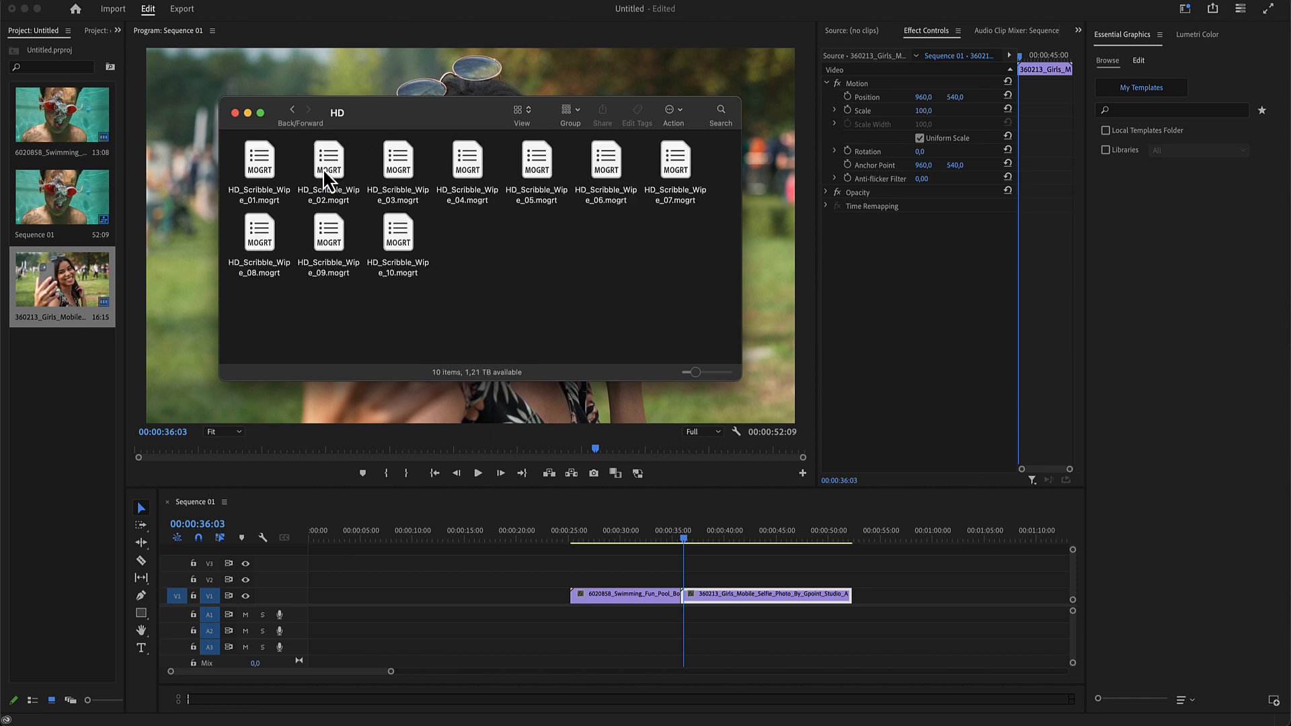
left_click(258, 164)
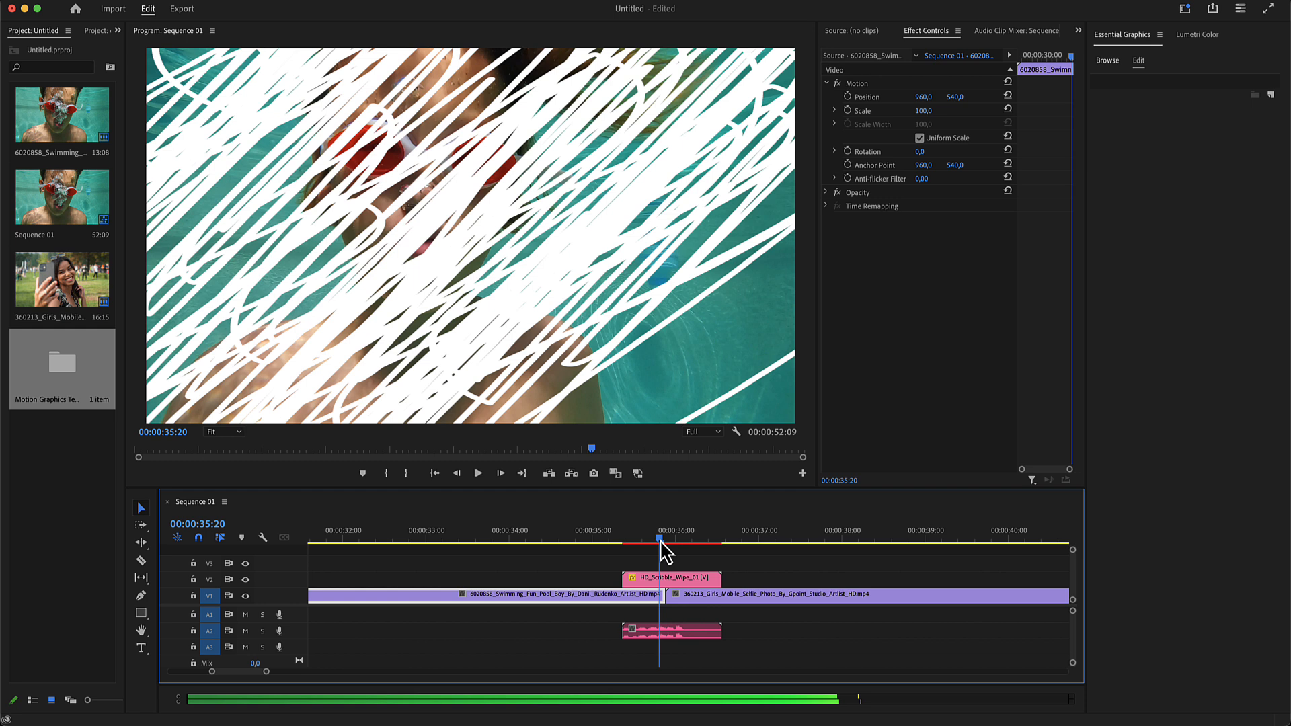
left_click(670, 576)
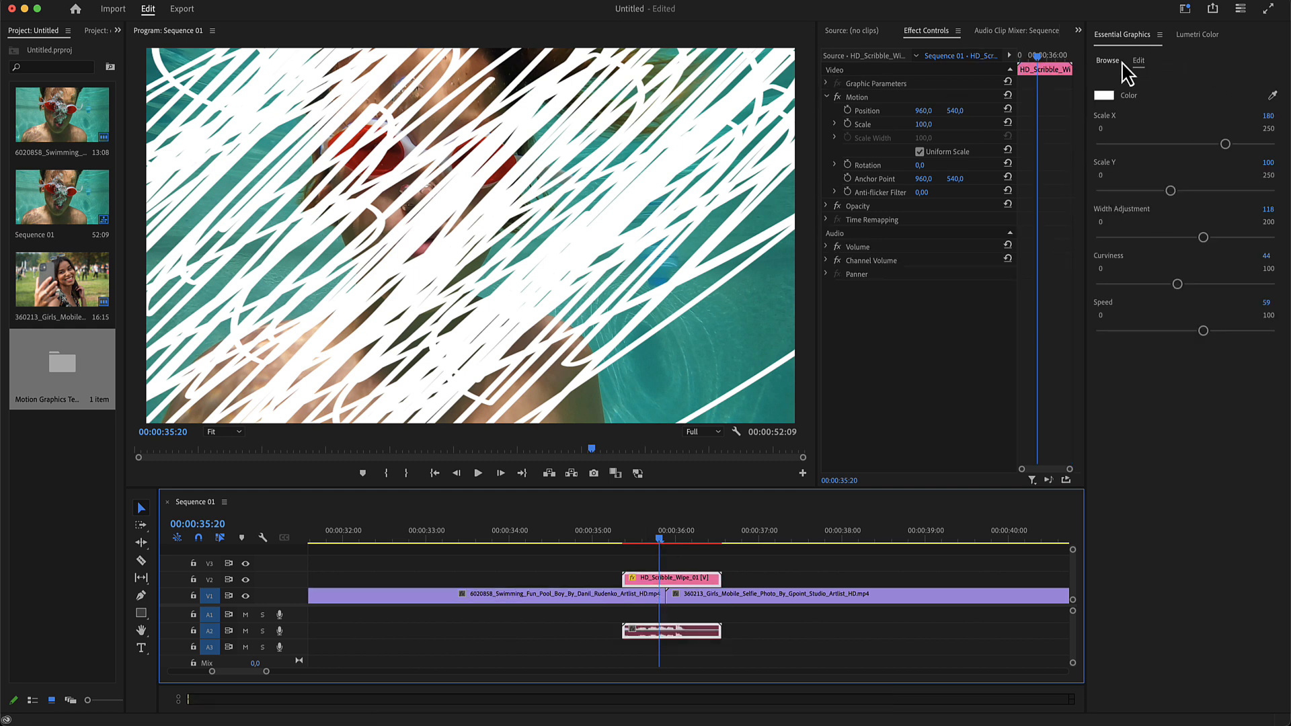
mouse_move(1200, 142)
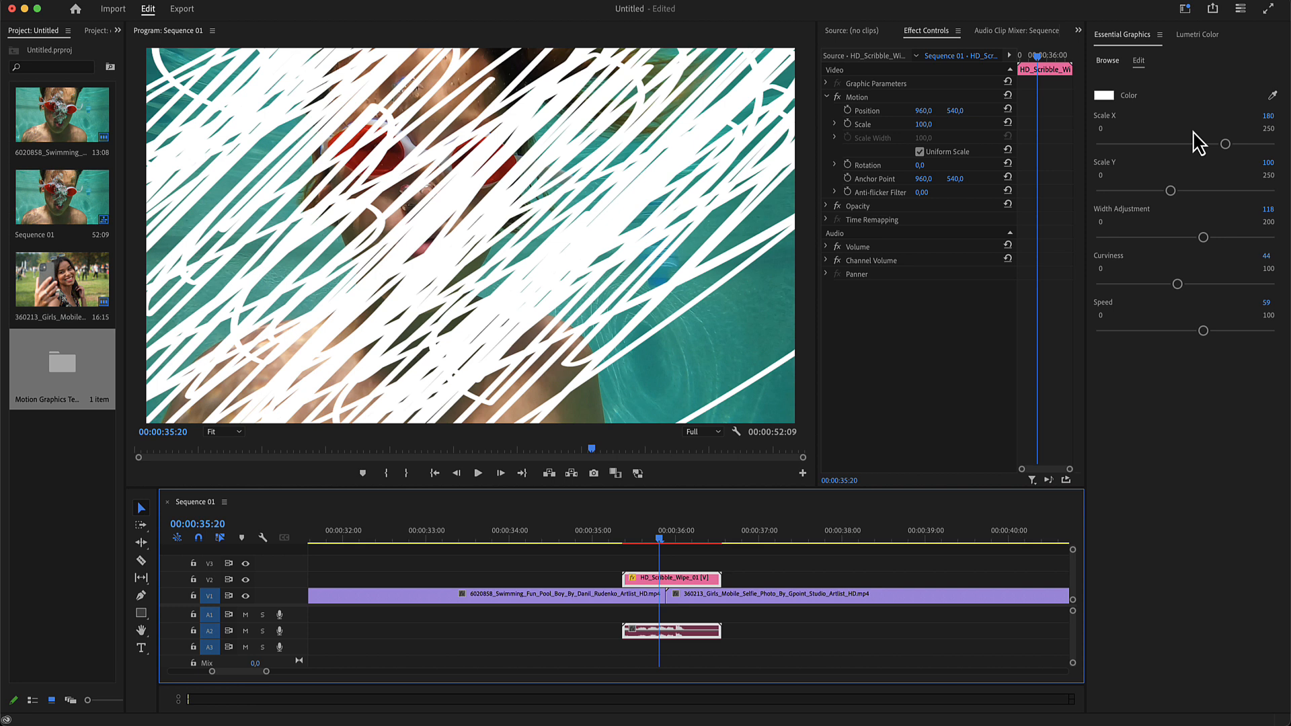
- Change the scribble wipe's Color from white to red in the Color Picker
left_click(1102, 96)
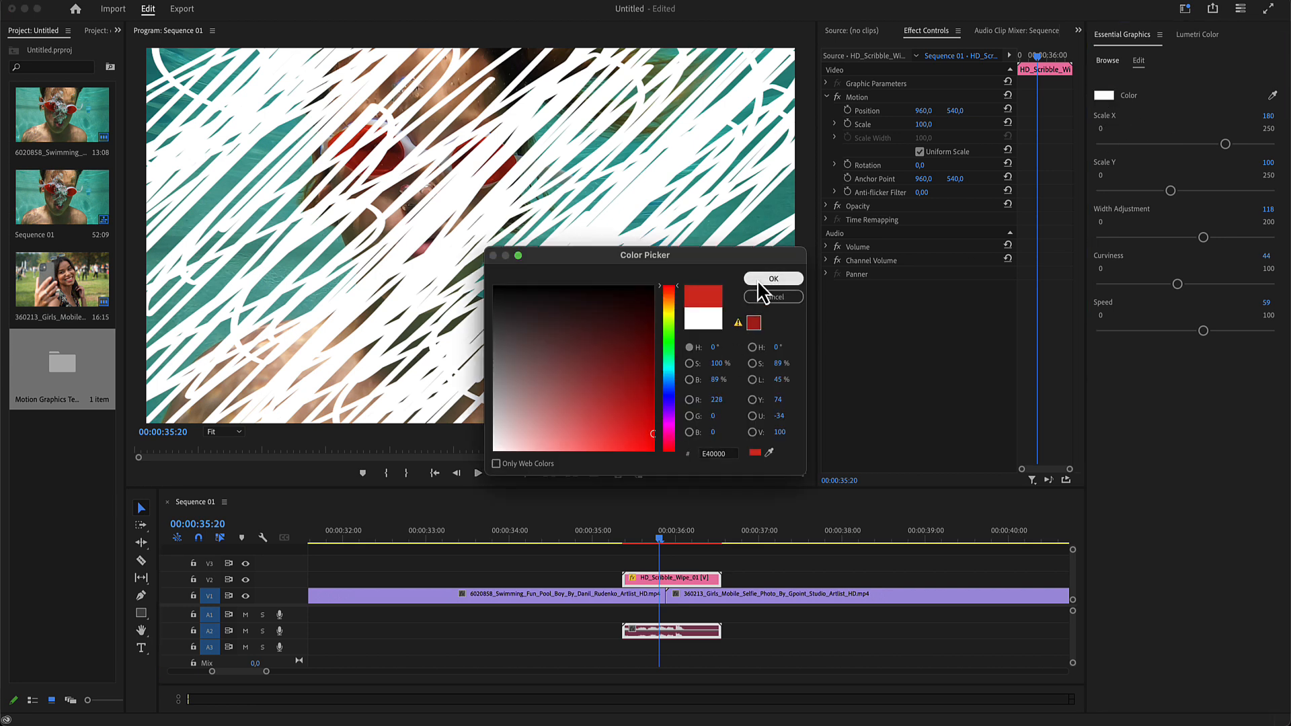
left_click(771, 278)
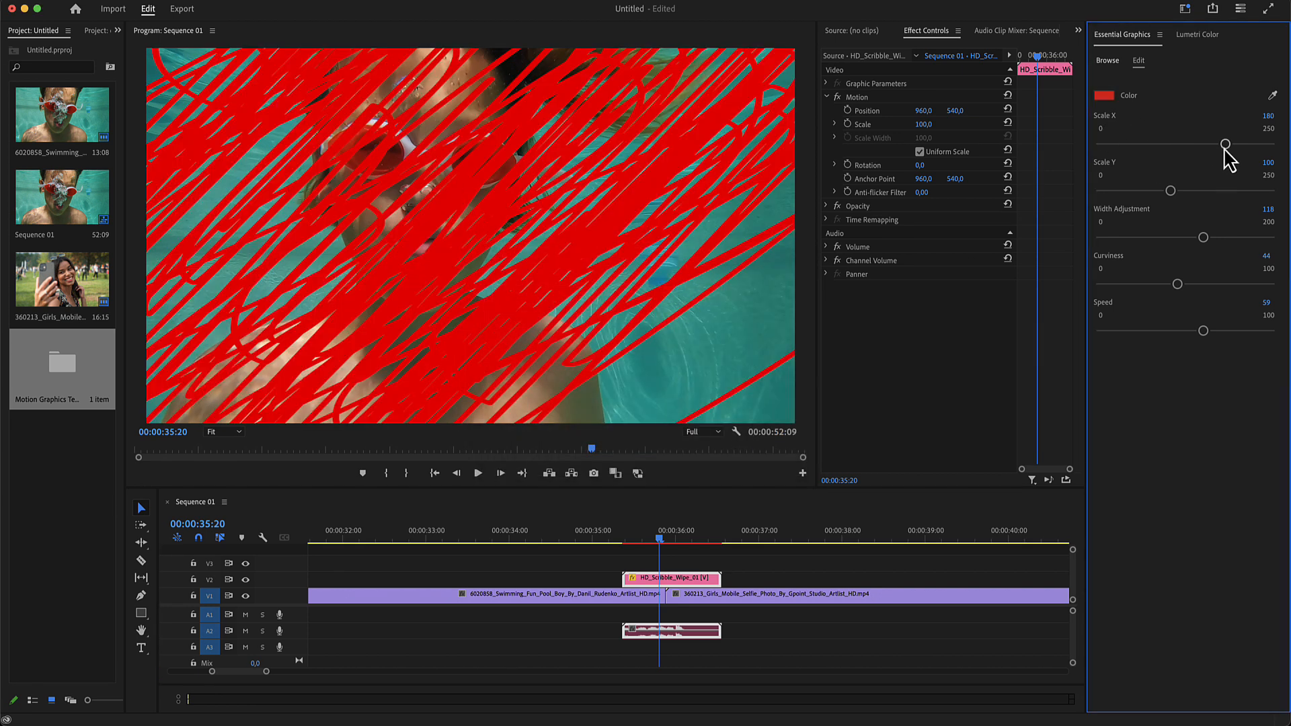